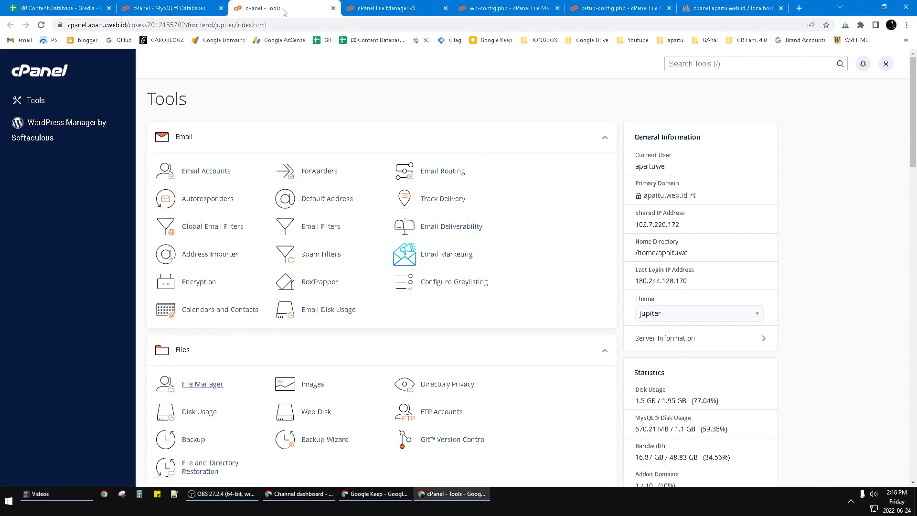
{"action": "mouse_move", "coordinate": [406, 312]}
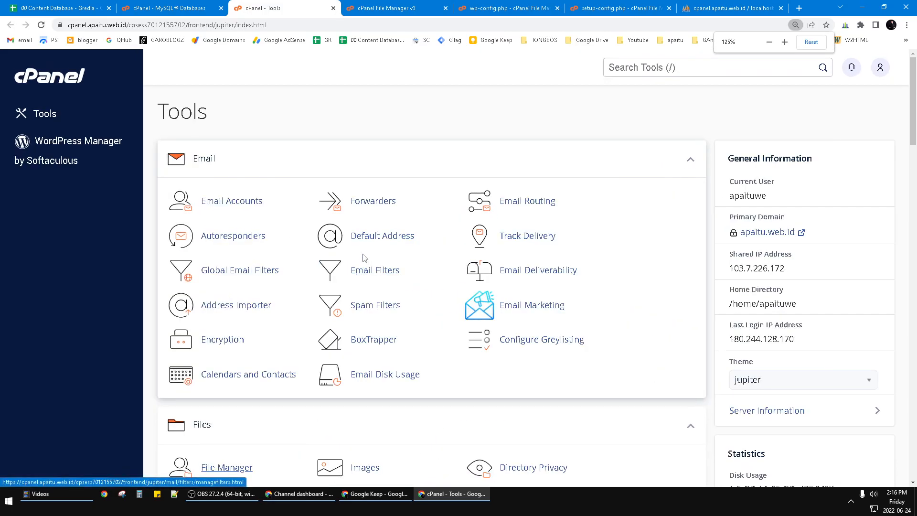
Step: Scroll to the Databases section and open MySQL® Databases
{"action": "scroll", "scroll_direction": "down", "scroll_amount": 3}
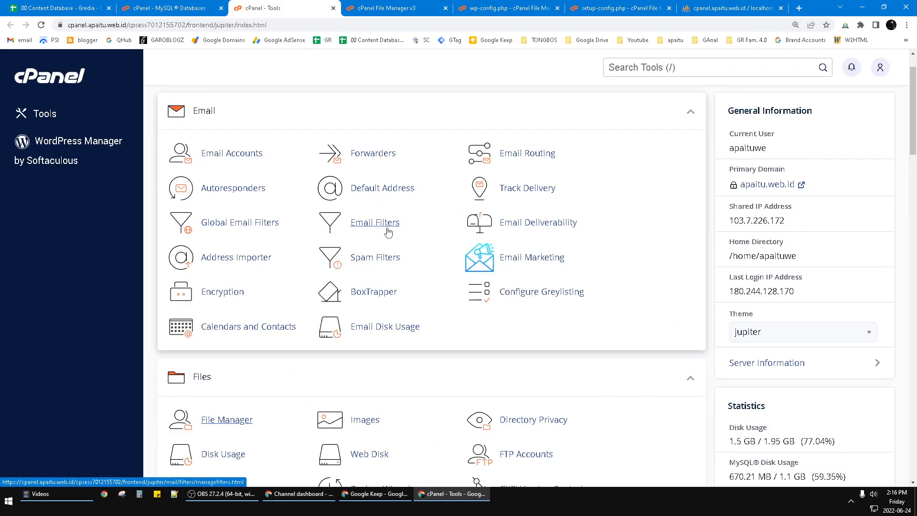
{"action": "mouse_move", "coordinate": [373, 257]}
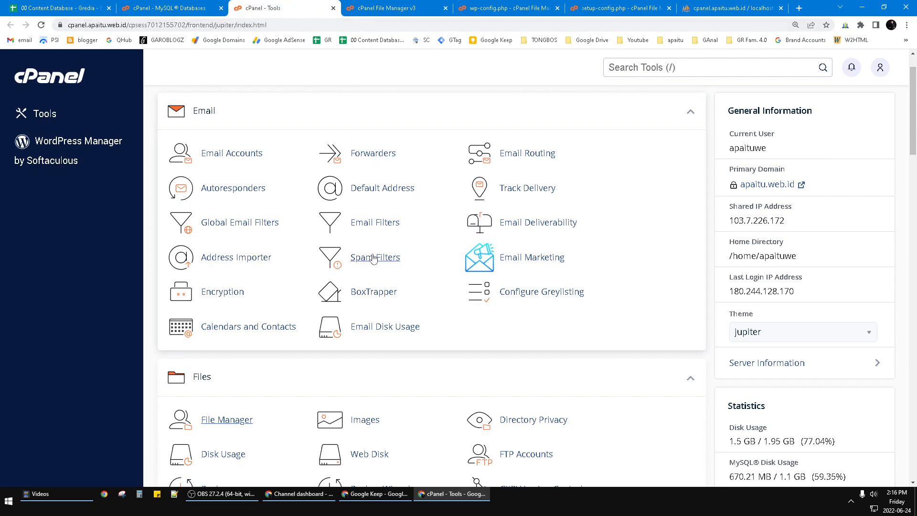
{"action": "scroll", "scroll_direction": "down", "scroll_amount": 3}
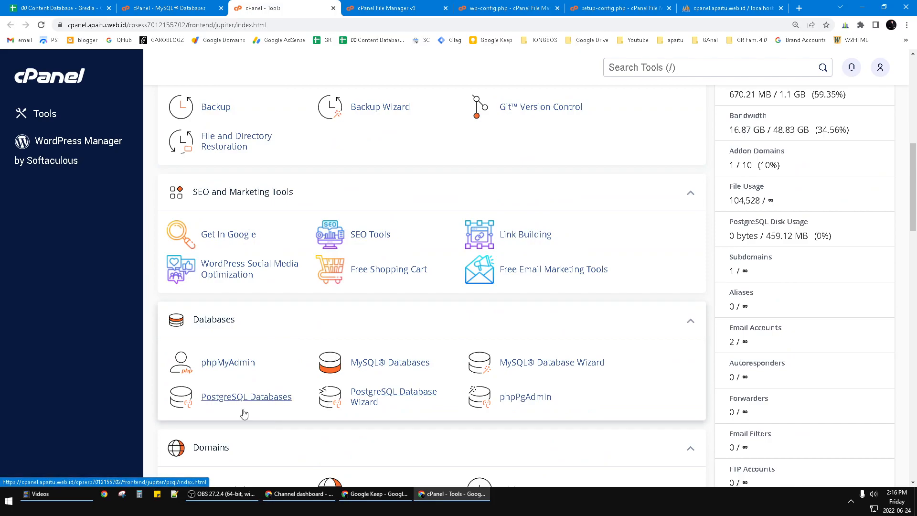
{"action": "mouse_move", "coordinate": [405, 365]}
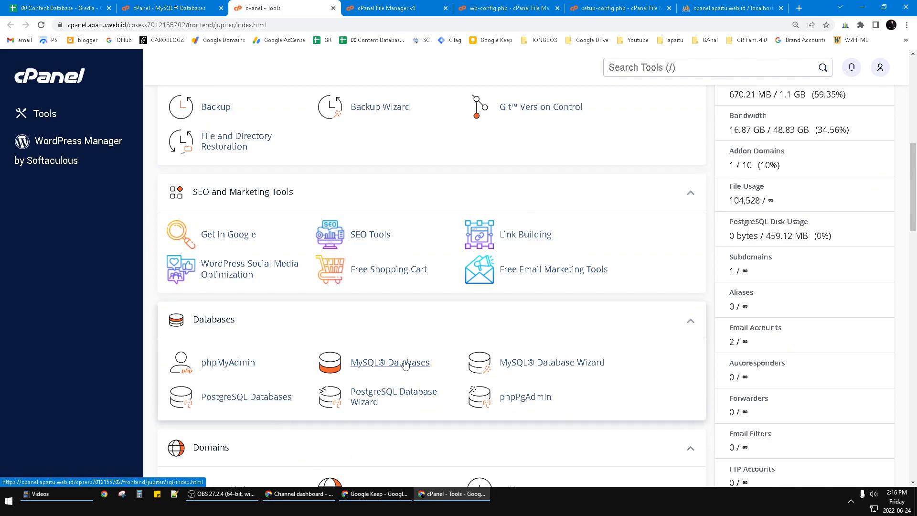
{"action": "mouse_move", "coordinate": [412, 409]}
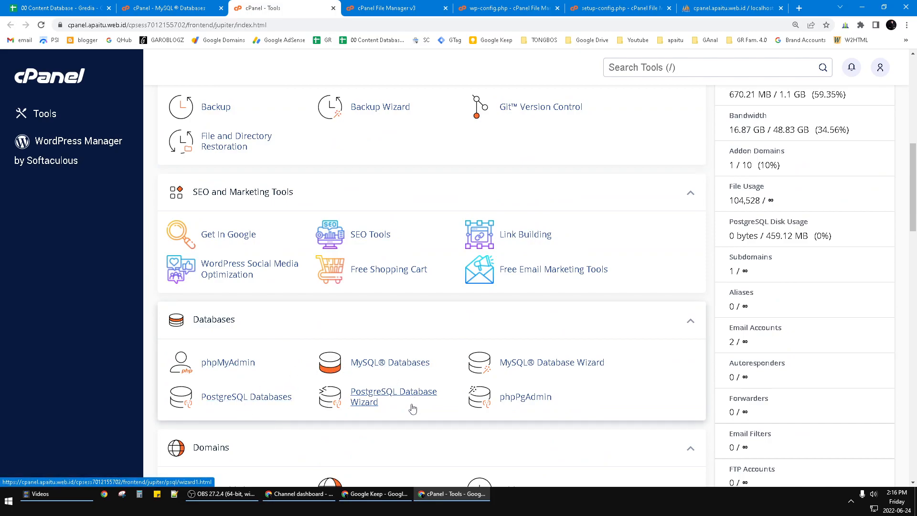
{"action": "mouse_move", "coordinate": [408, 394]}
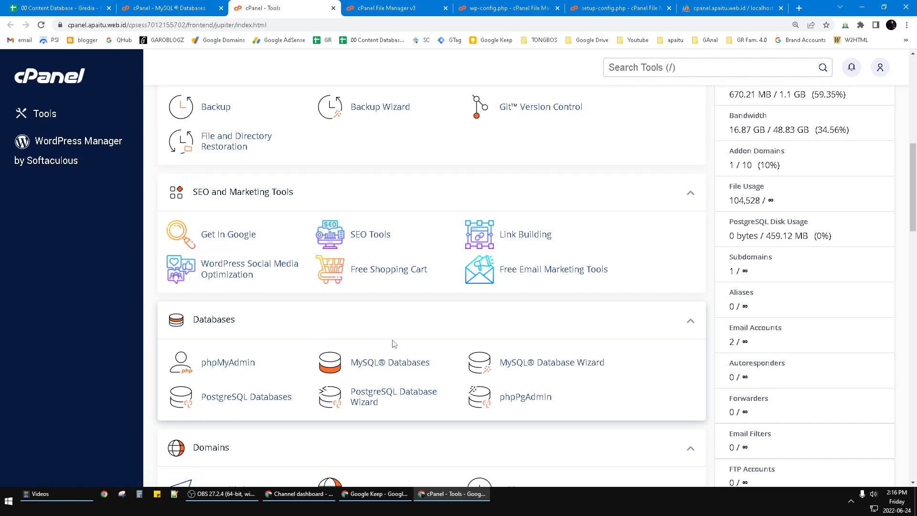
{"action": "mouse_move", "coordinate": [392, 367]}
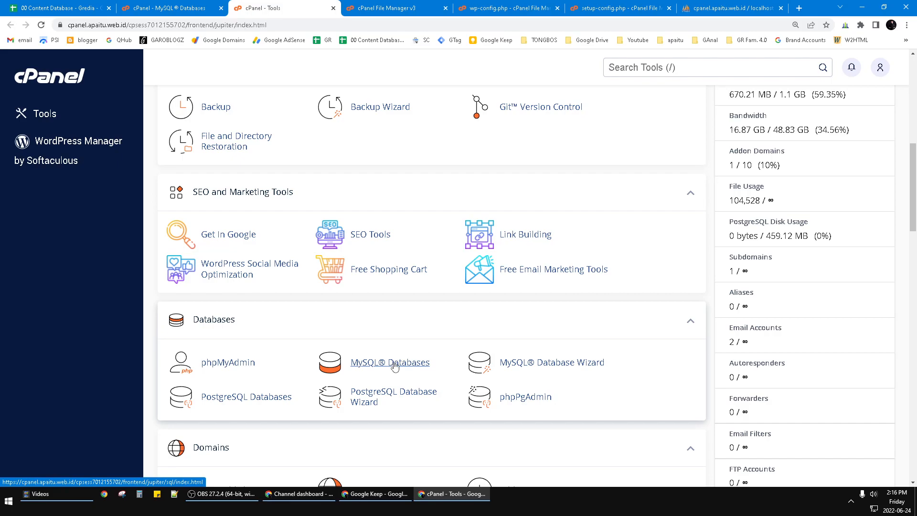
{"action": "left_click", "coordinate": [390, 362]}
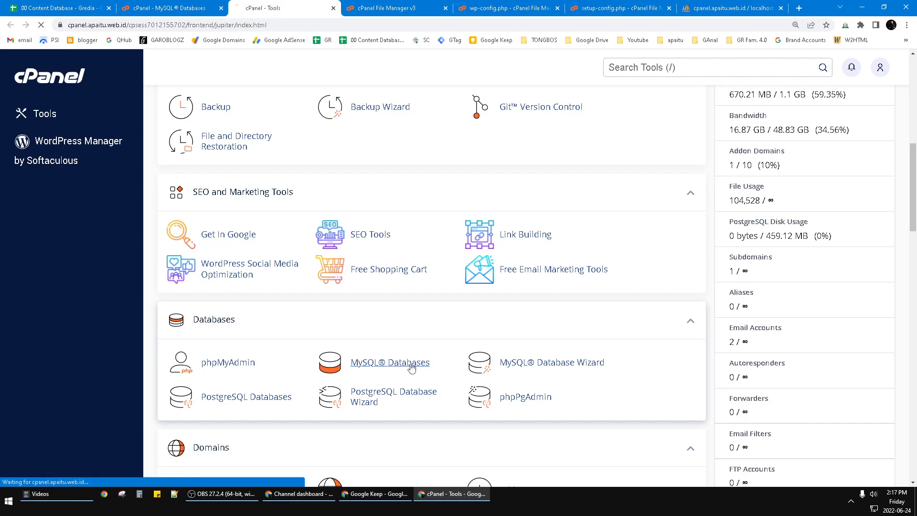
Step: Check database apaituwe_wp858 under Modify Databases and confirm all tables report OK
{"action": "left_click", "coordinate": [390, 362]}
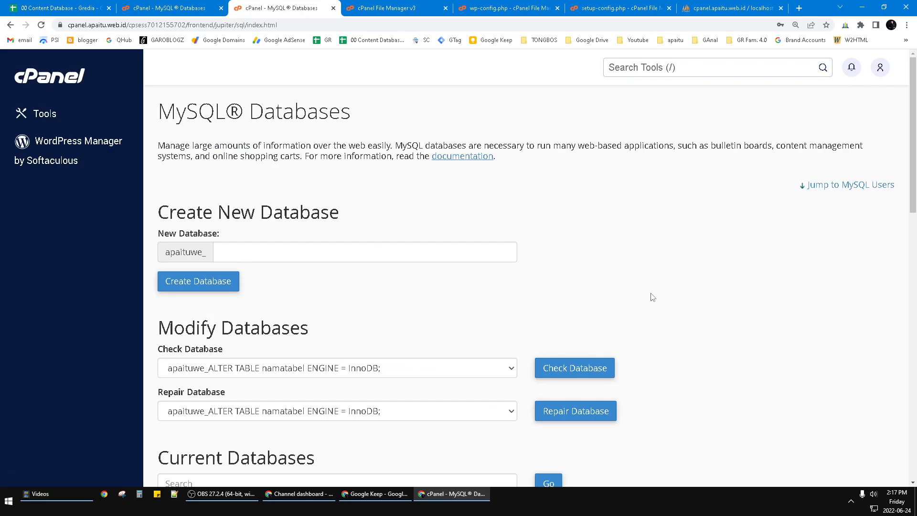
{"action": "scroll", "scroll_direction": "down", "scroll_amount": 3}
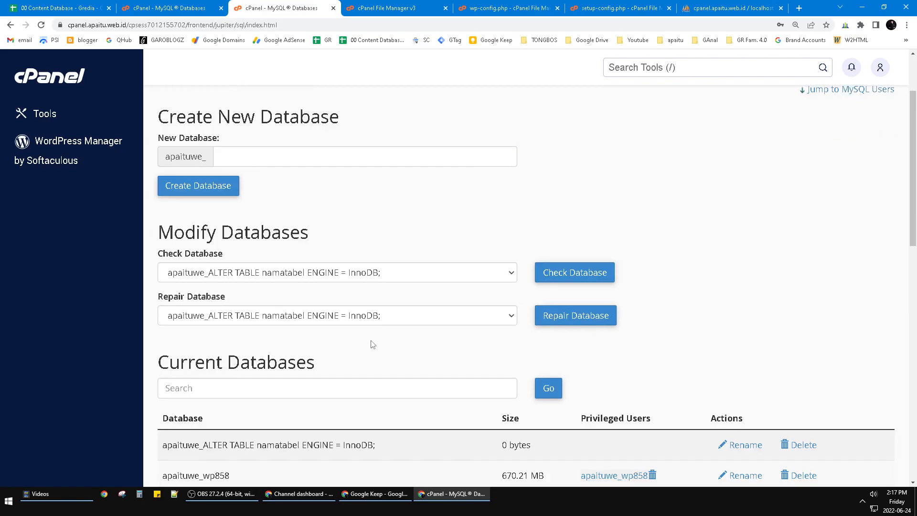
{"action": "mouse_move", "coordinate": [498, 334]}
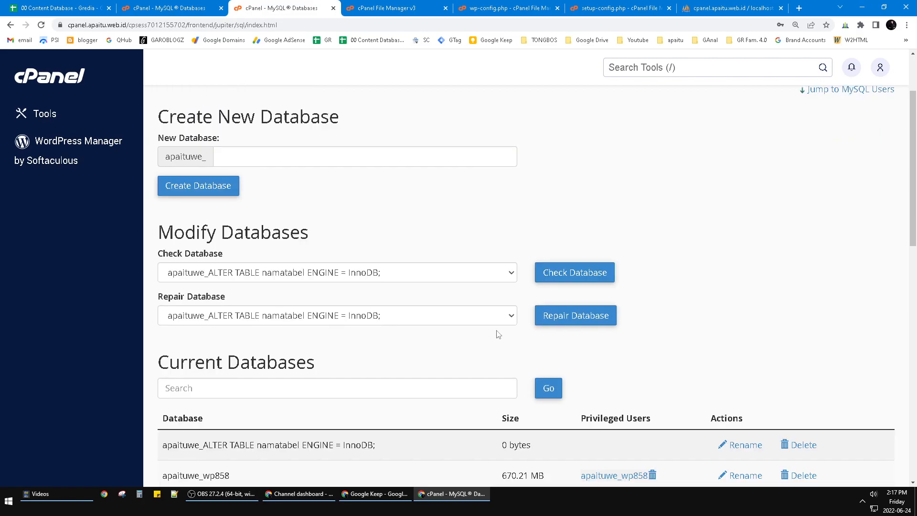
{"action": "scroll", "scroll_direction": "down", "scroll_amount": 3}
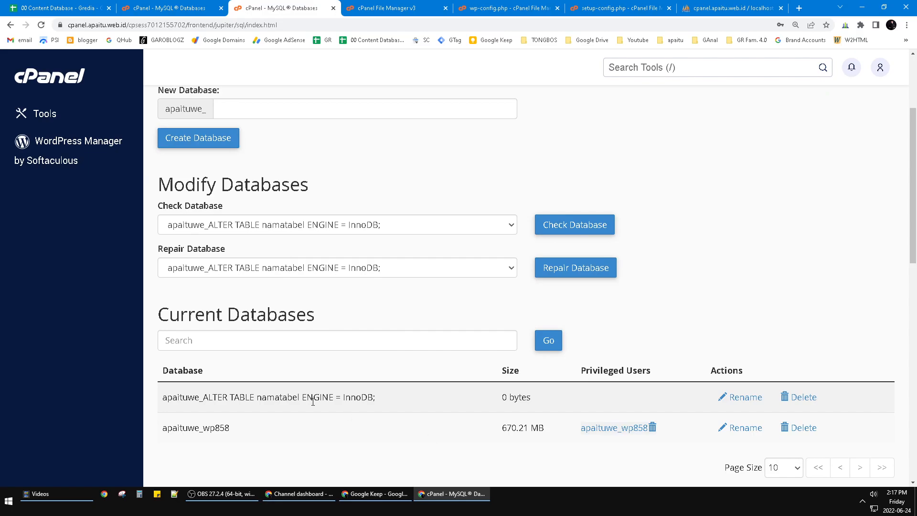
{"action": "scroll", "scroll_direction": "up", "scroll_amount": 3}
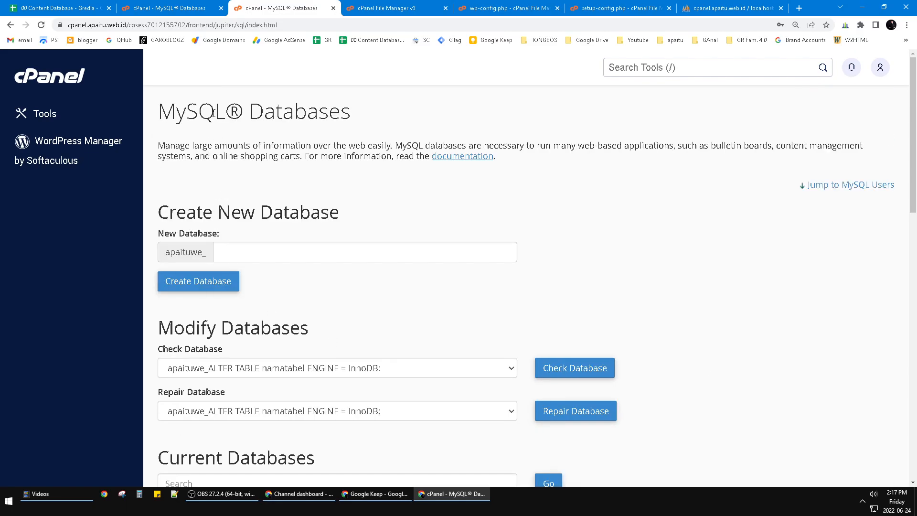
{"action": "scroll", "scroll_direction": "down", "scroll_amount": 3}
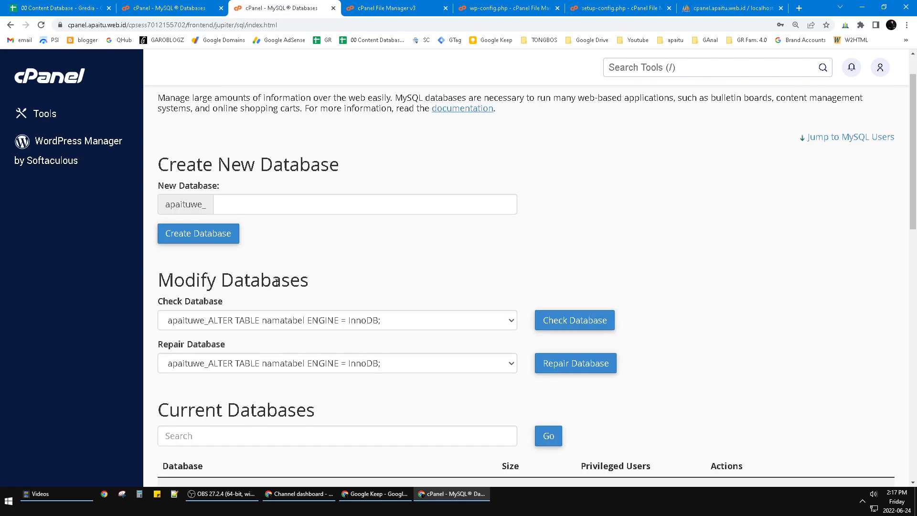
{"action": "left_click", "coordinate": [332, 320]}
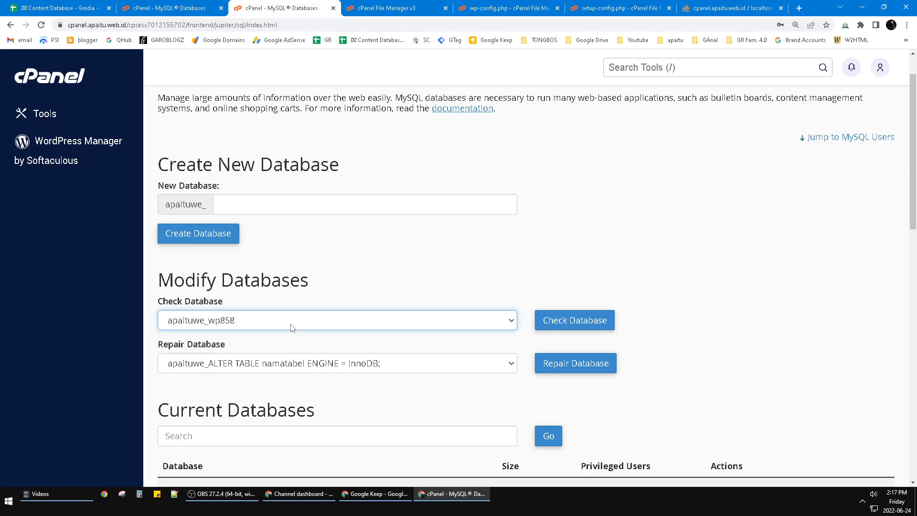
{"action": "scroll", "scroll_direction": "down", "scroll_amount": 3}
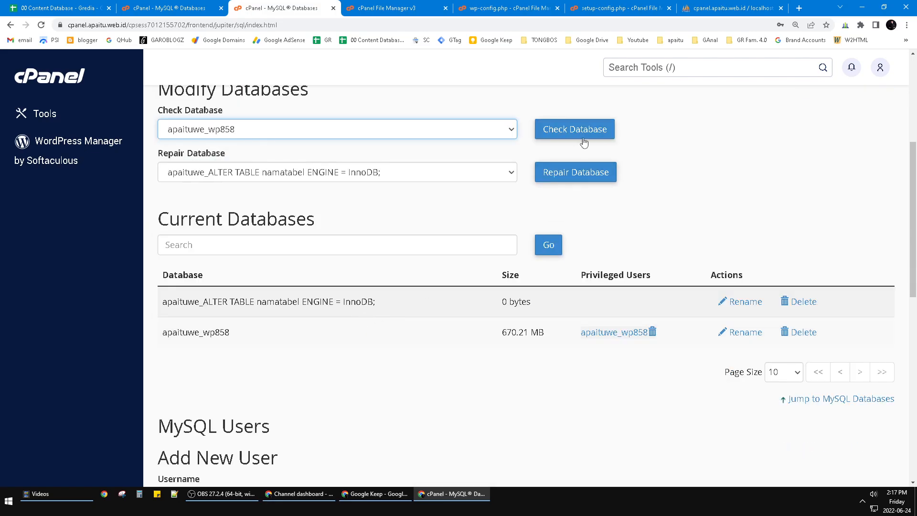
{"action": "left_click", "coordinate": [574, 129]}
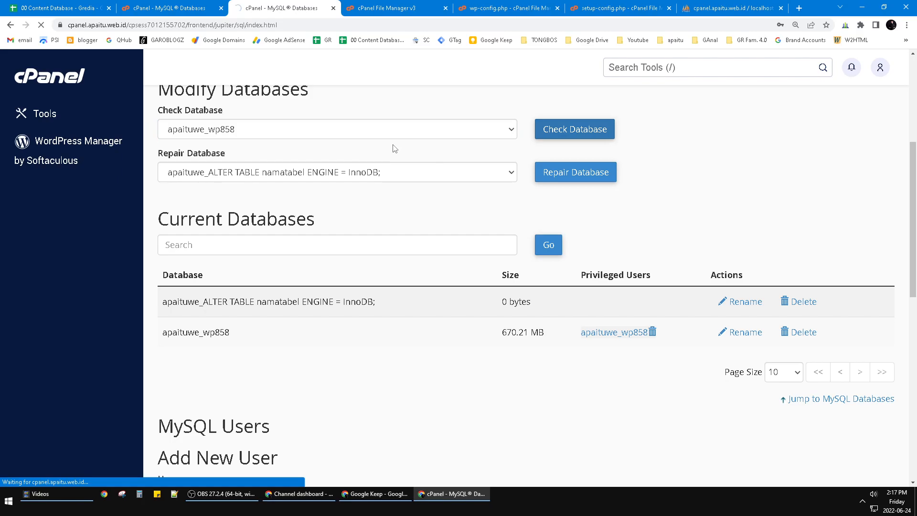
{"action": "mouse_move", "coordinate": [400, 128]}
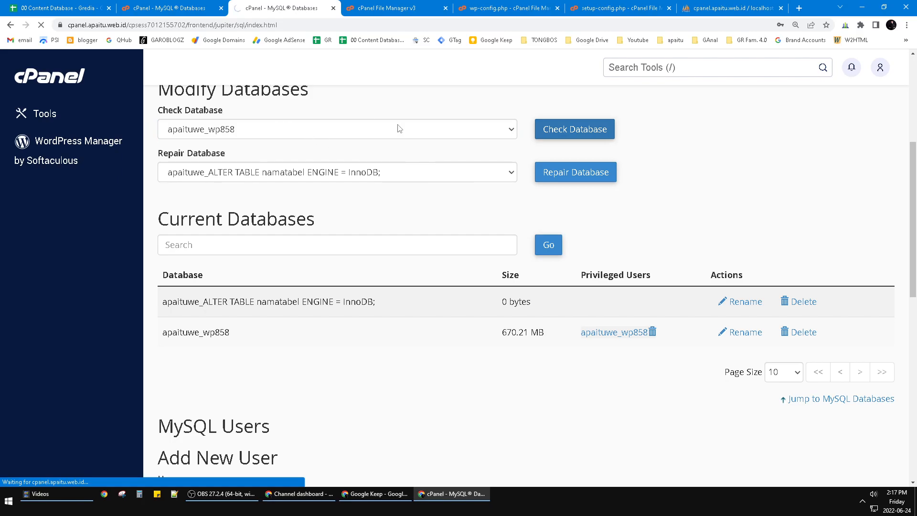
{"action": "mouse_move", "coordinate": [214, 210]}
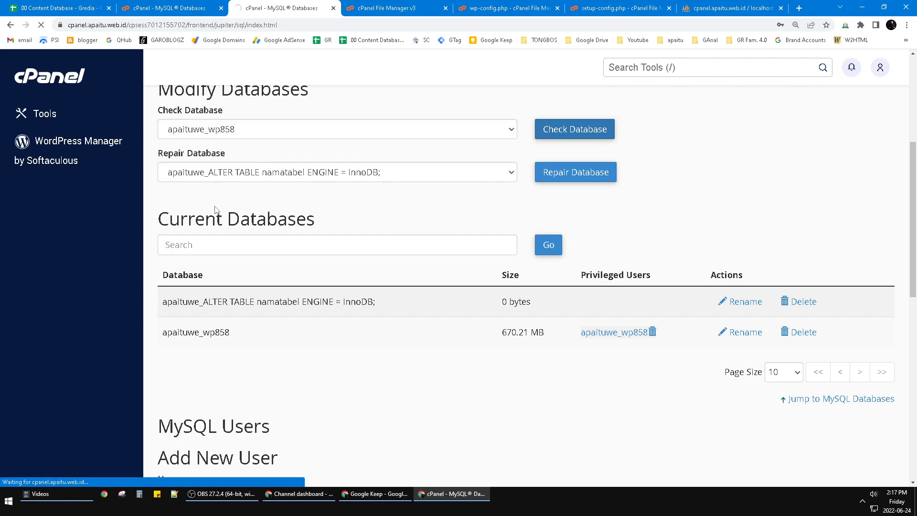
{"action": "scroll", "scroll_direction": "down", "scroll_amount": 3}
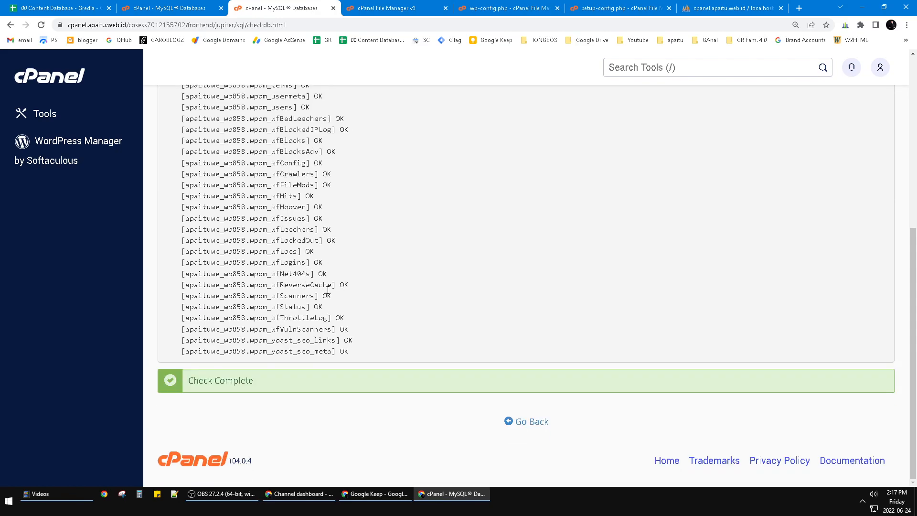
{"action": "left_click", "coordinate": [531, 421]}
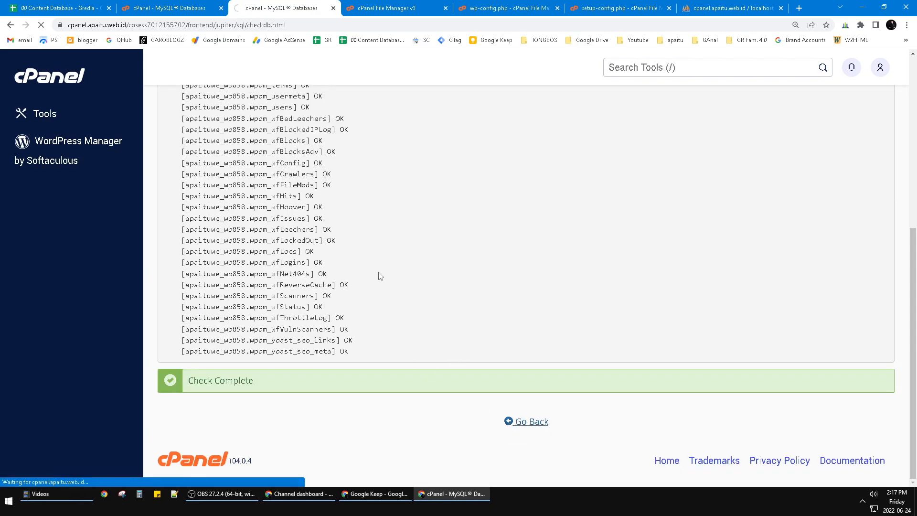
{"action": "left_click", "coordinate": [527, 421]}
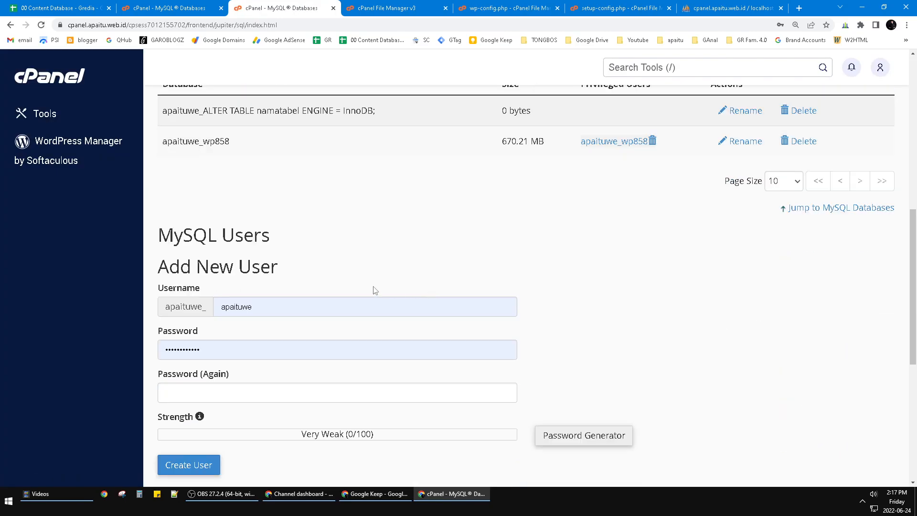
{"action": "scroll", "scroll_direction": "down", "scroll_amount": 3}
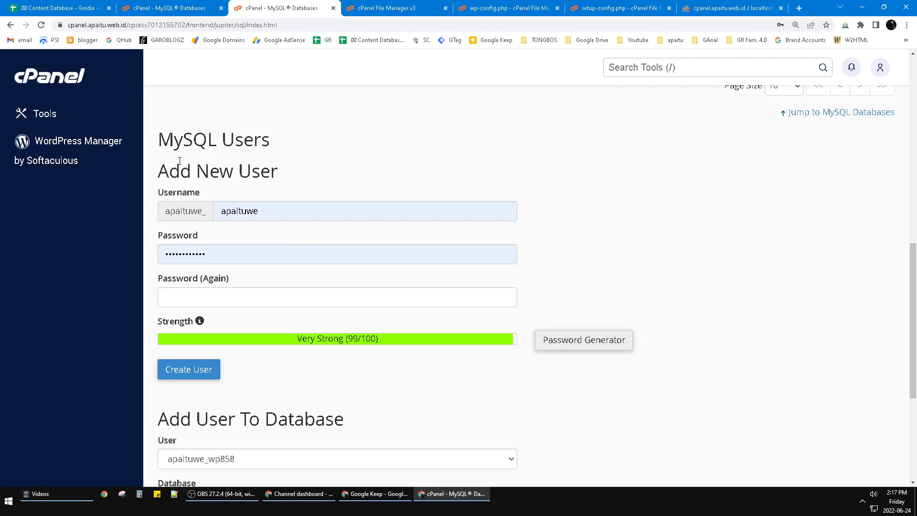
{"action": "scroll", "scroll_direction": "down", "scroll_amount": 3}
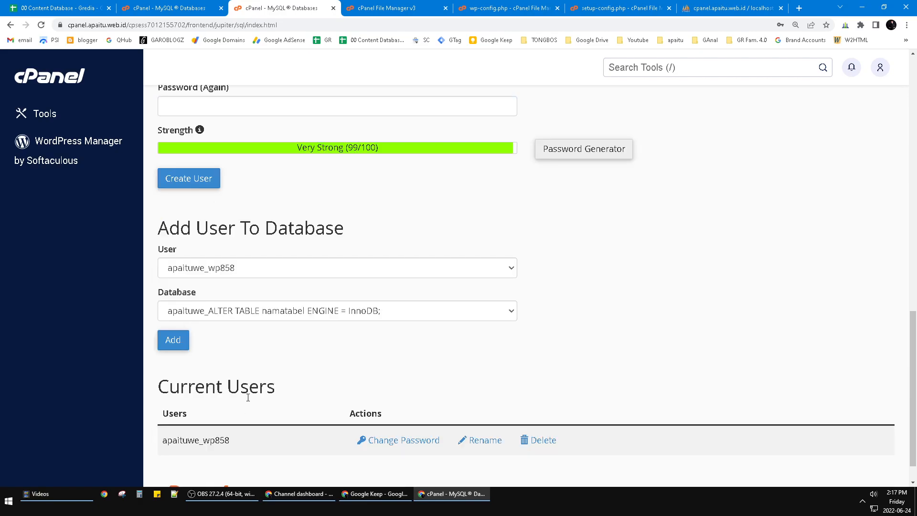
{"action": "scroll", "scroll_direction": "down", "scroll_amount": 3}
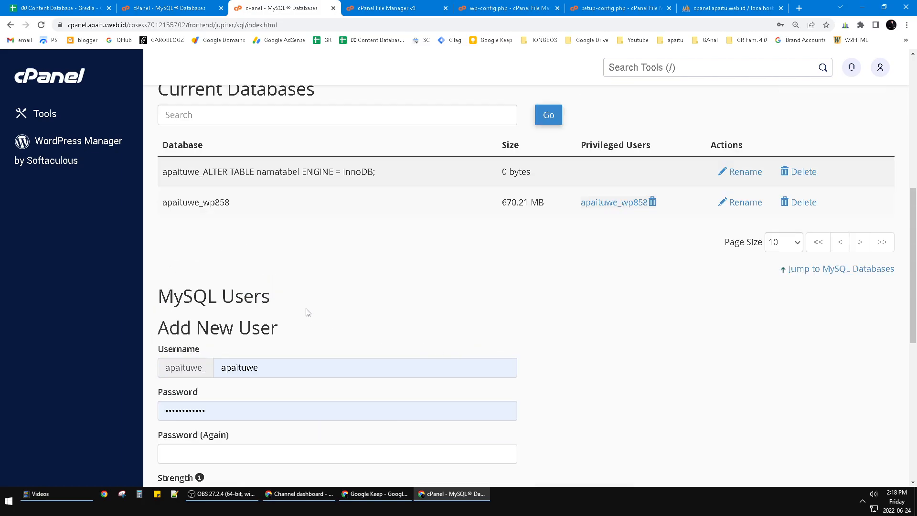
{"action": "scroll", "scroll_direction": "down", "scroll_amount": 3}
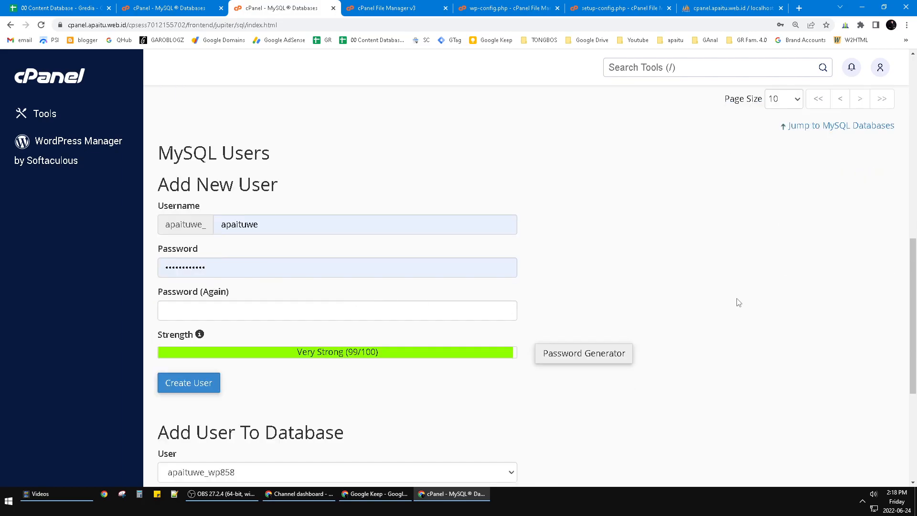
{"action": "mouse_move", "coordinate": [295, 207]}
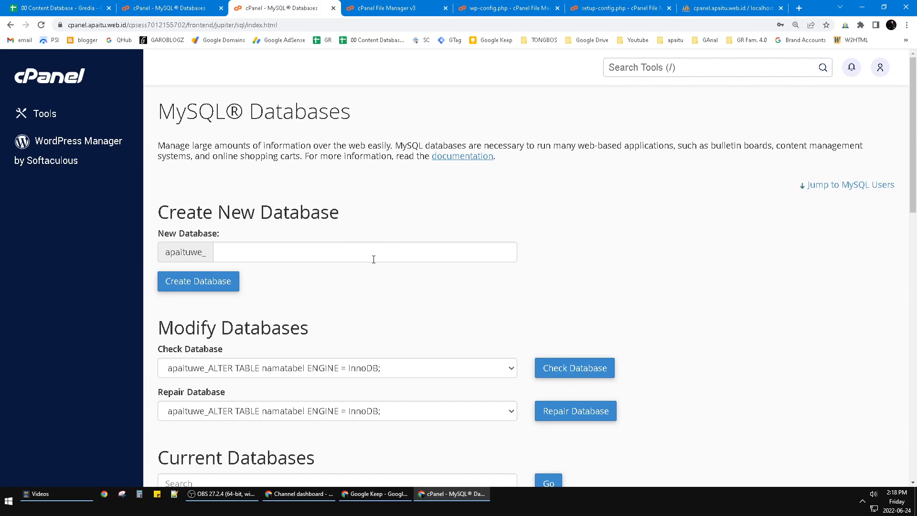
Step: Switch to File Manager and enter the public_html folder
{"action": "left_click", "coordinate": [398, 8]}
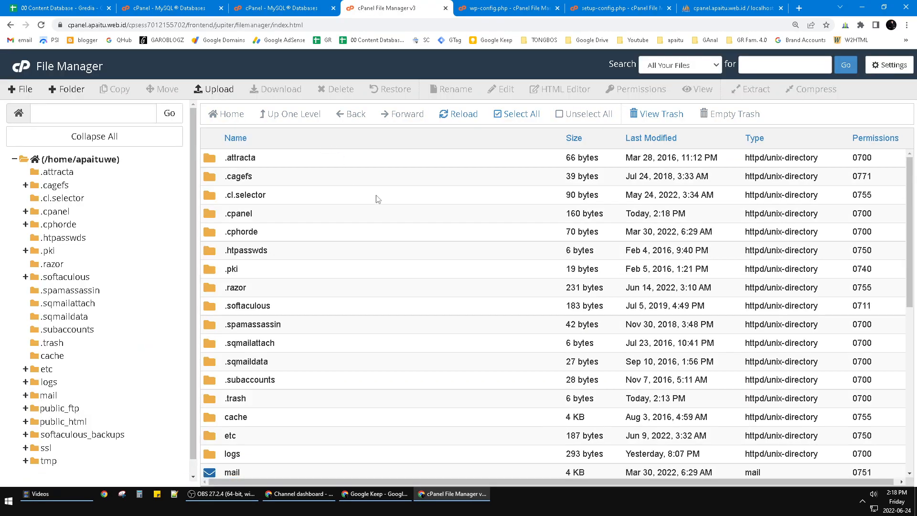
{"action": "scroll", "scroll_direction": "down", "scroll_amount": 3}
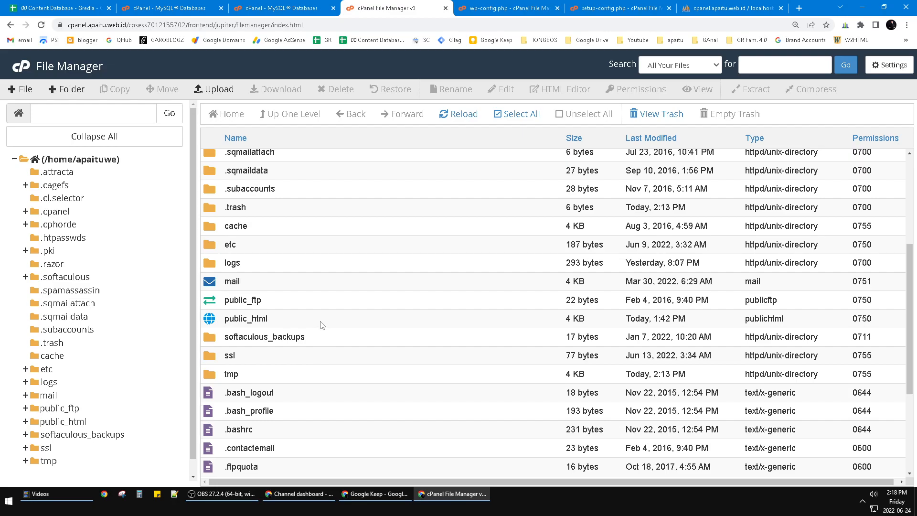
{"action": "double_click", "coordinate": [246, 318]}
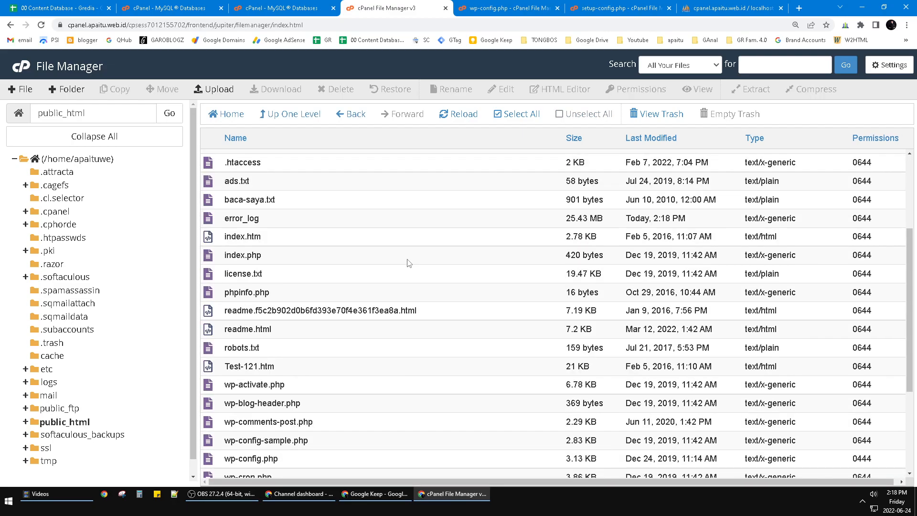
{"action": "scroll", "scroll_direction": "down", "scroll_amount": 3}
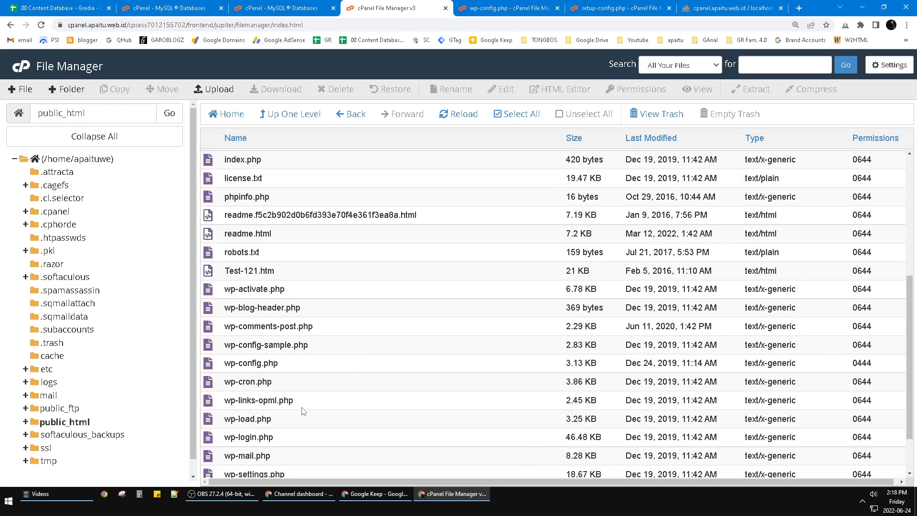
Step: Open wp-config.php in the File Manager text editor
{"action": "scroll", "scroll_direction": "down", "scroll_amount": 3}
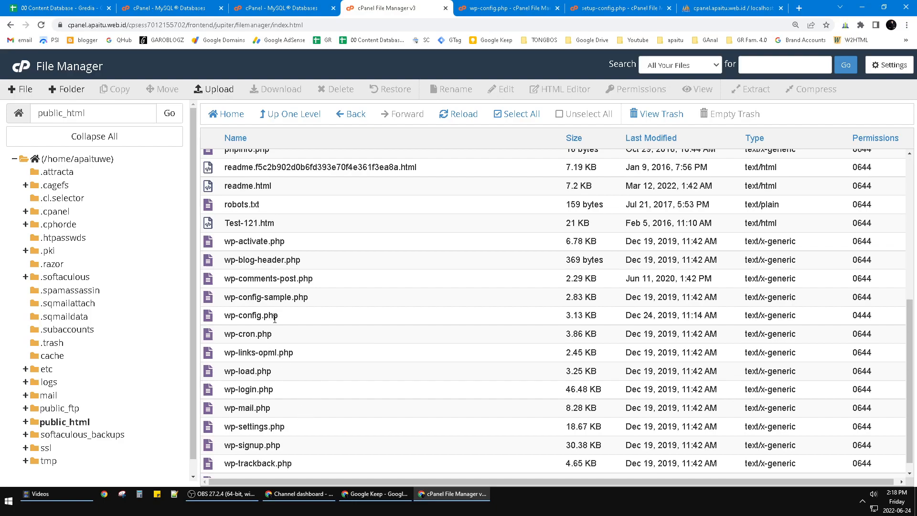
{"action": "left_click", "coordinate": [250, 315]}
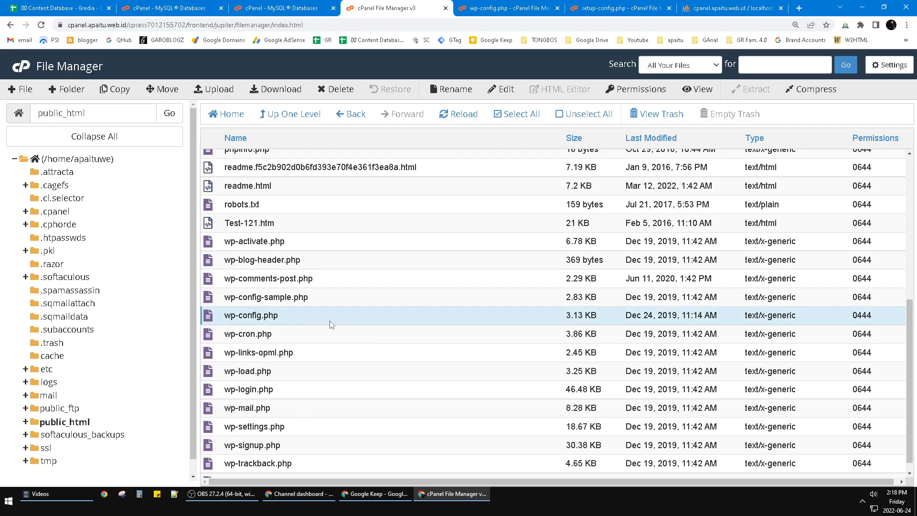
{"action": "right_click", "coordinate": [251, 315]}
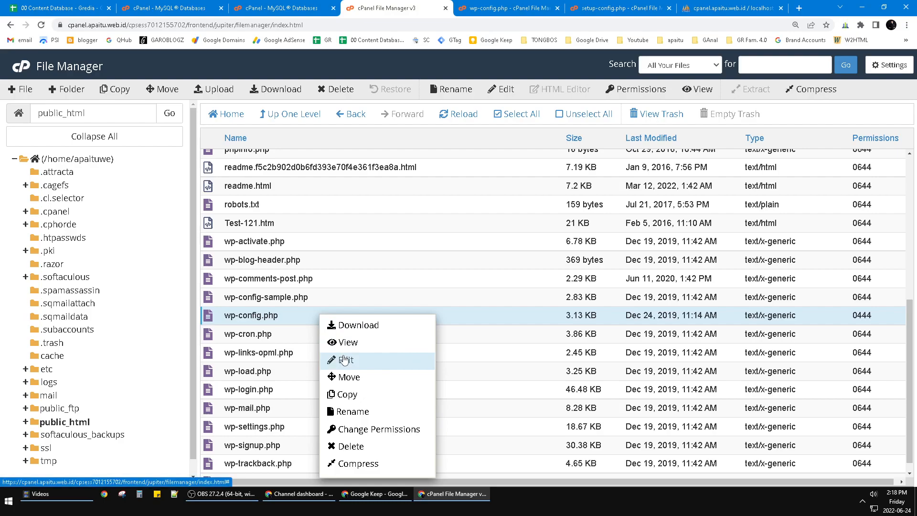
{"action": "left_click", "coordinate": [347, 360]}
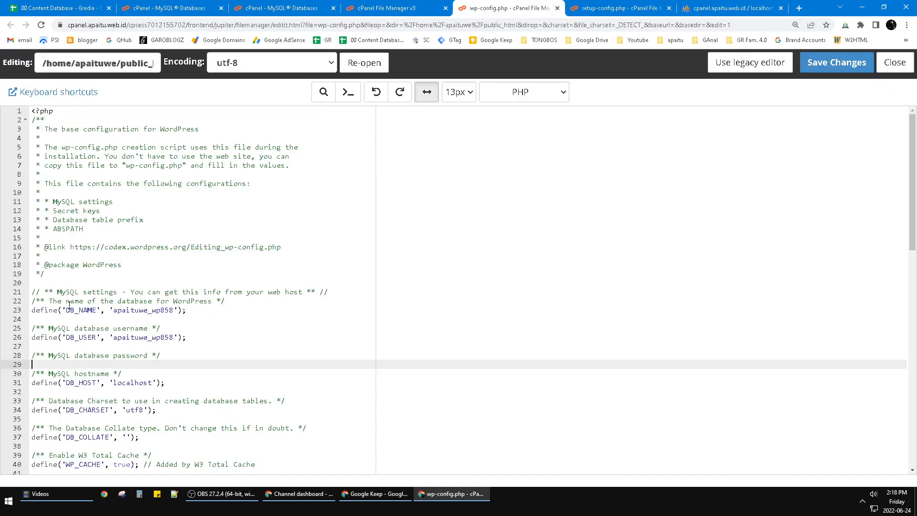
{"action": "scroll", "scroll_direction": "down", "scroll_amount": 3}
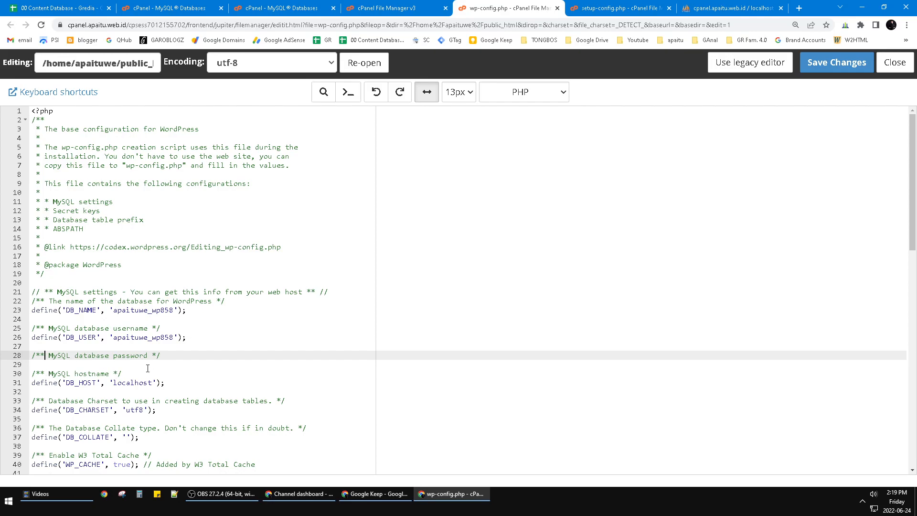
{"action": "mouse_move", "coordinate": [190, 364]}
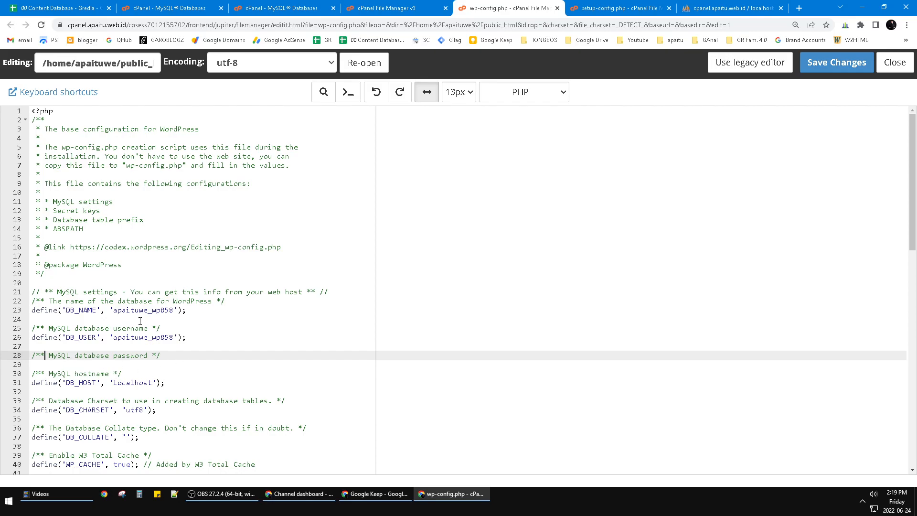
{"action": "double_click", "coordinate": [81, 310]}
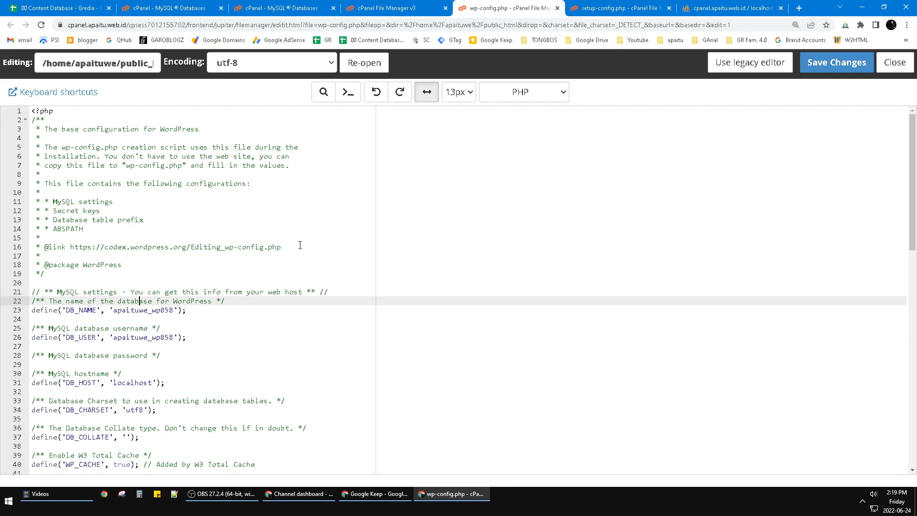
{"action": "mouse_move", "coordinate": [297, 243]}
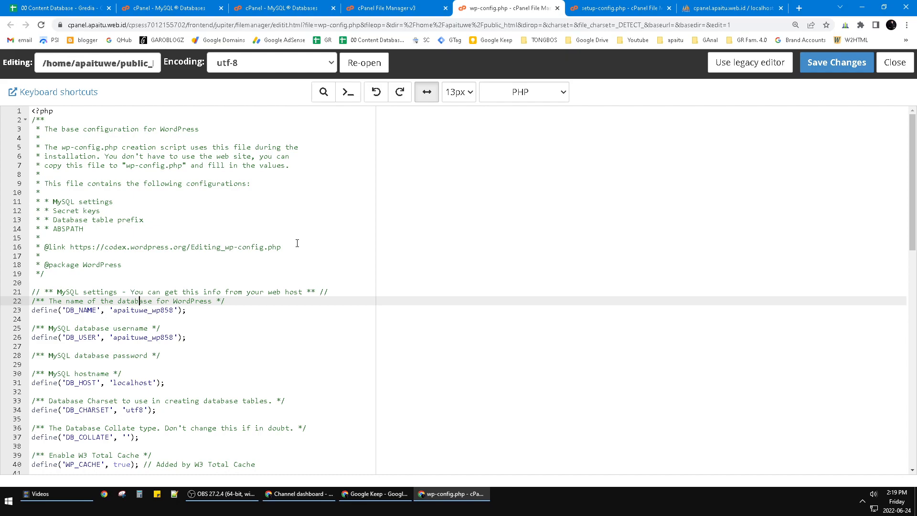
{"action": "mouse_move", "coordinate": [418, 197]}
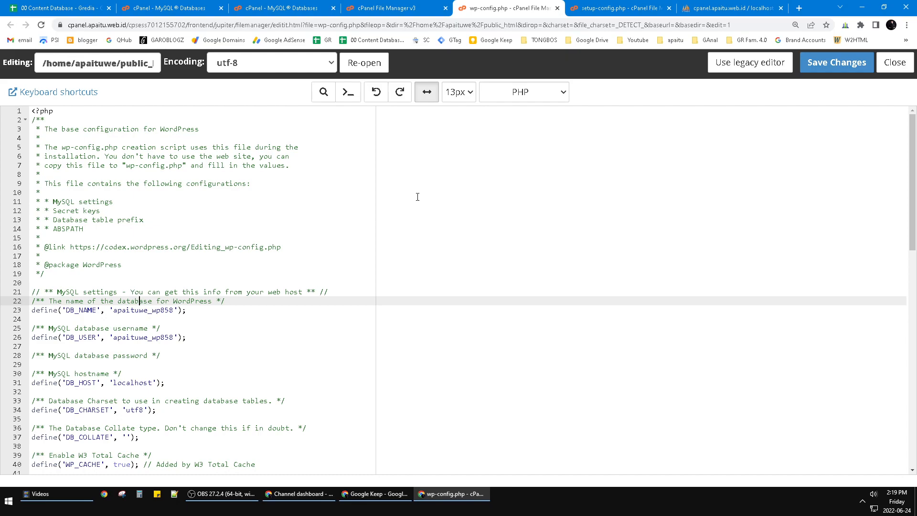
{"action": "mouse_move", "coordinate": [653, 277]}
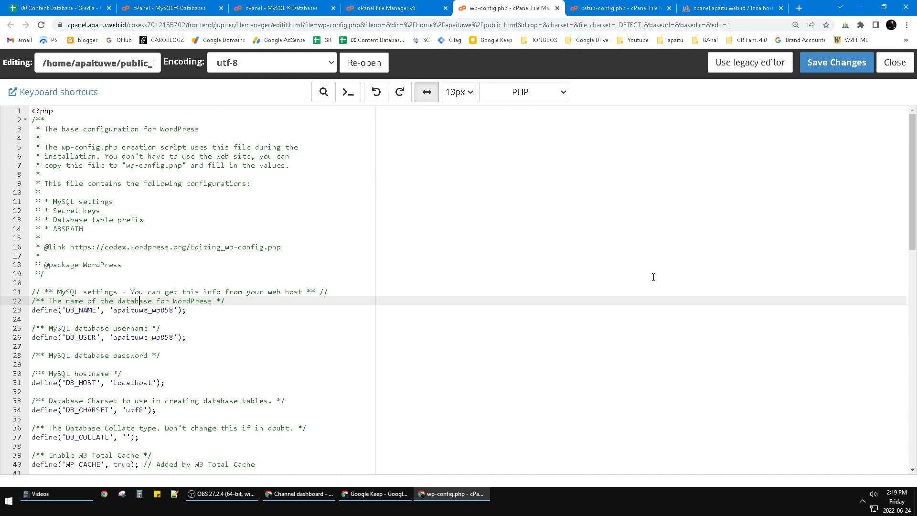
{"action": "mouse_move", "coordinate": [569, 203]}
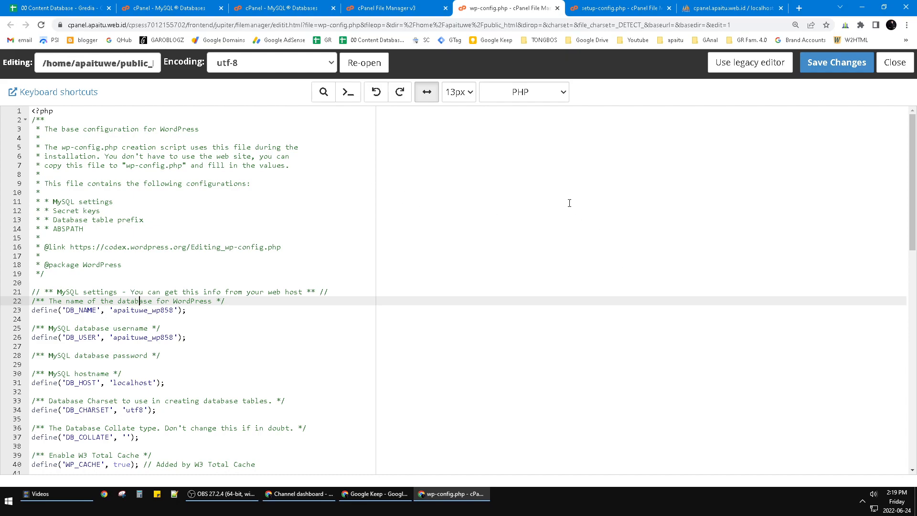
{"action": "mouse_move", "coordinate": [723, 257]}
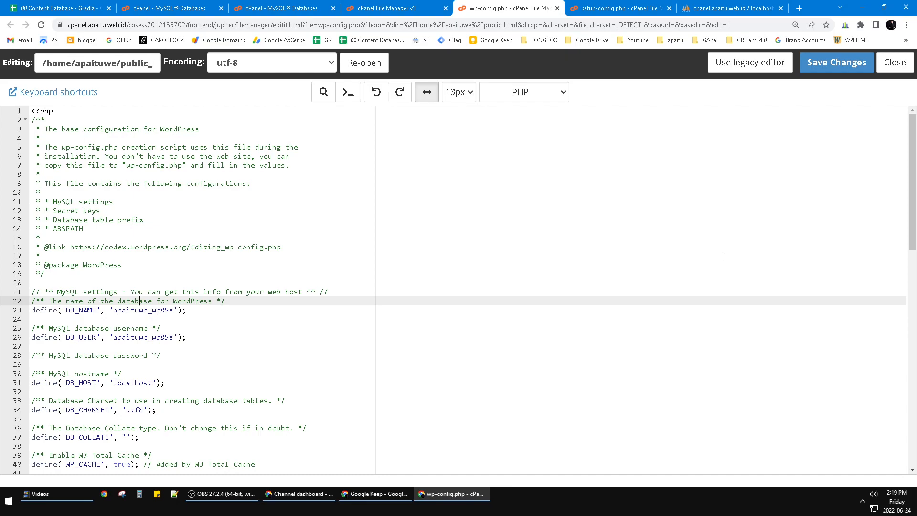